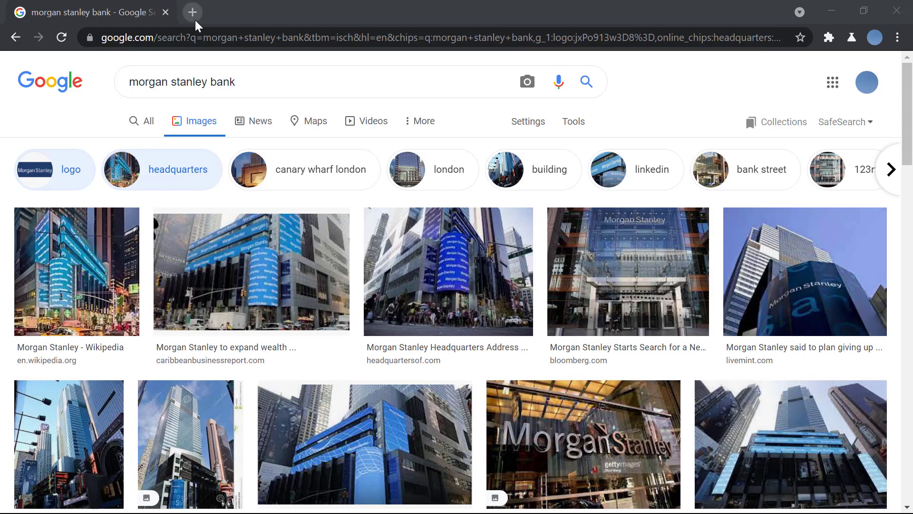
Search Google for "morgan stanley bank" in a new tab and view the All results.
left_click(192, 12)
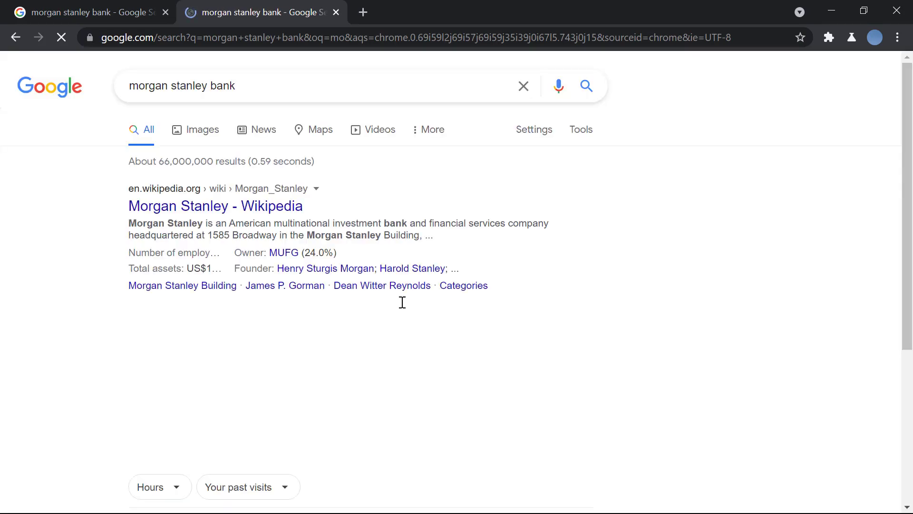
scroll("down", 3)
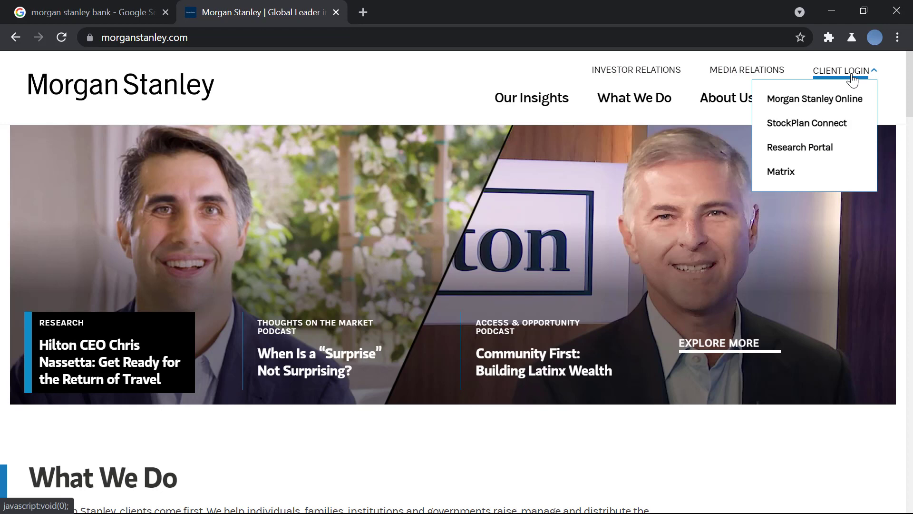
mouse_move(815, 98)
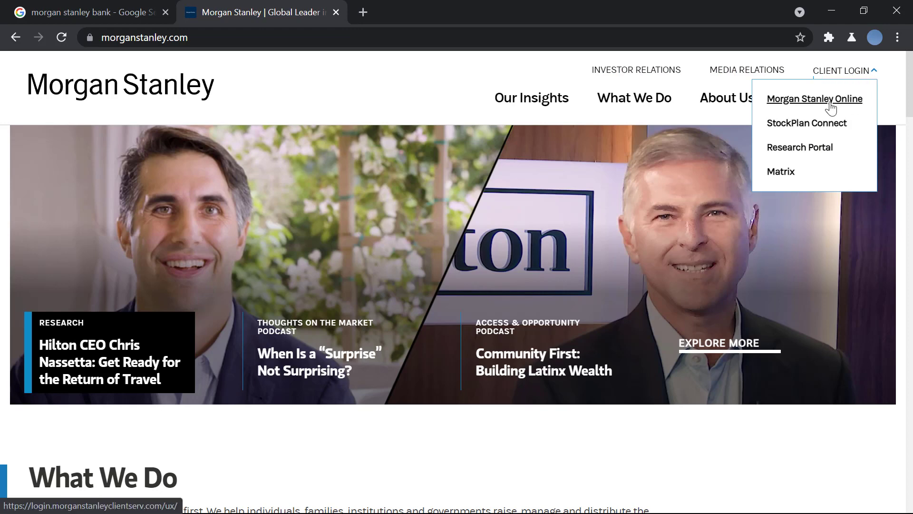
Choose Morgan Stanley Online from the Client Login menu to reach its sign-in form.
left_click(815, 98)
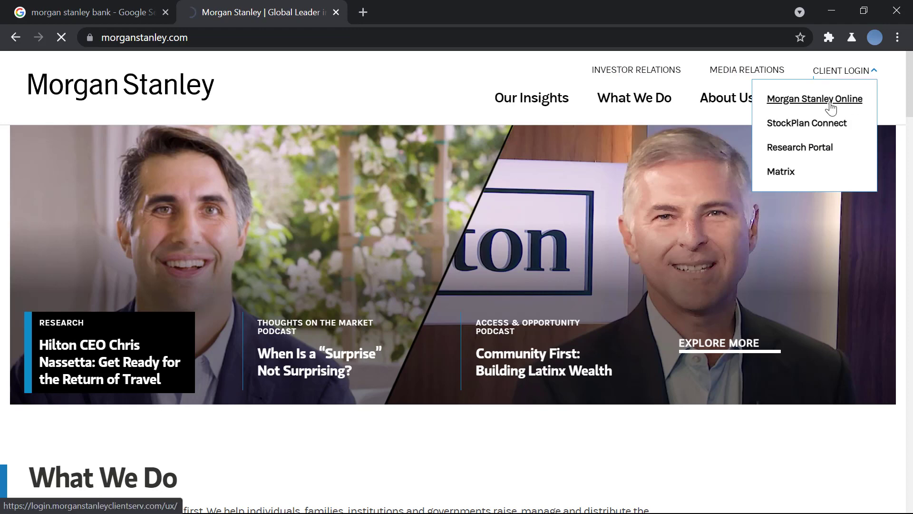
left_click(814, 98)
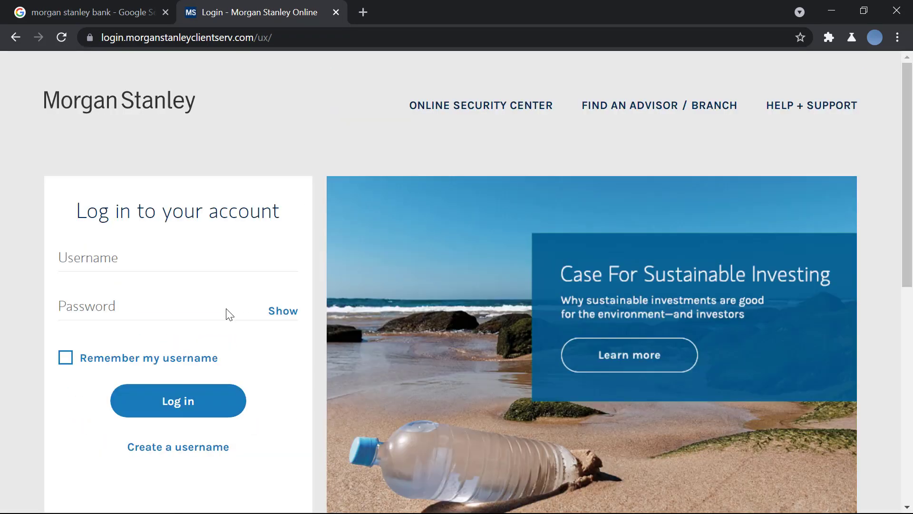
left_click(178, 258)
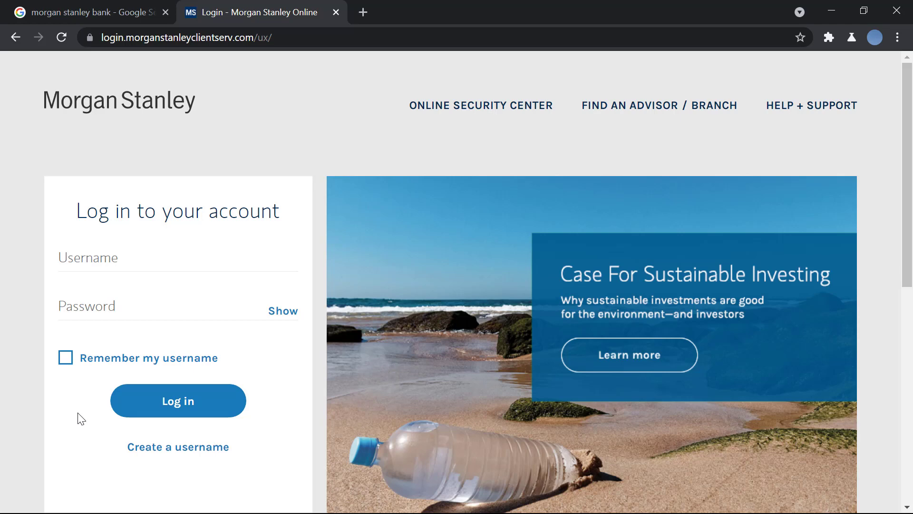
mouse_move(4, 495)
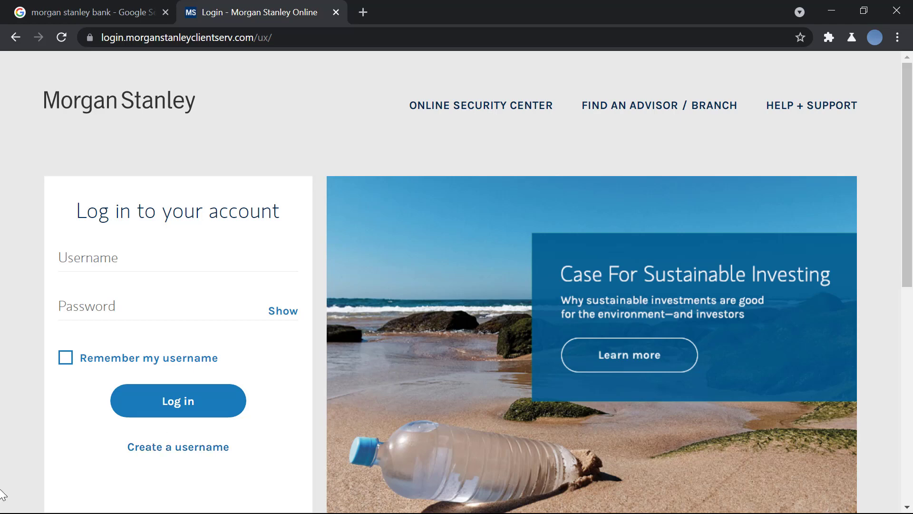